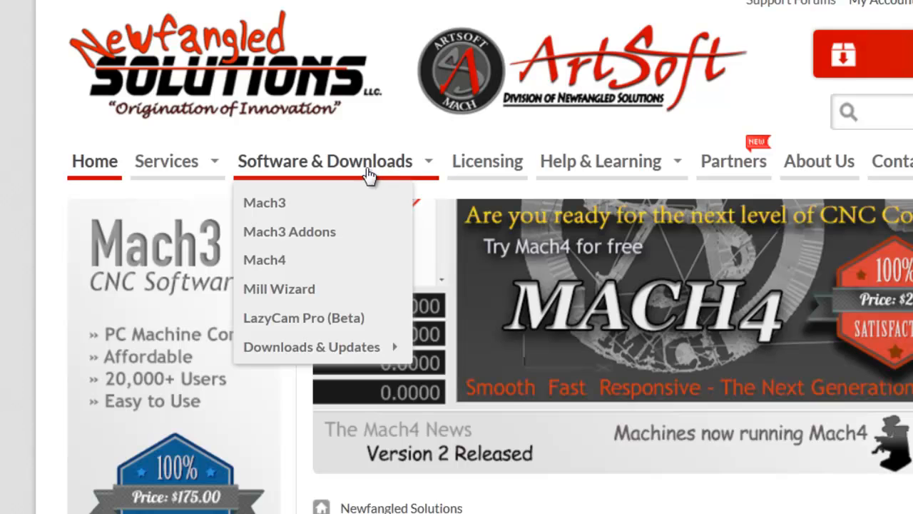
pyautogui.moveTo(265, 259)
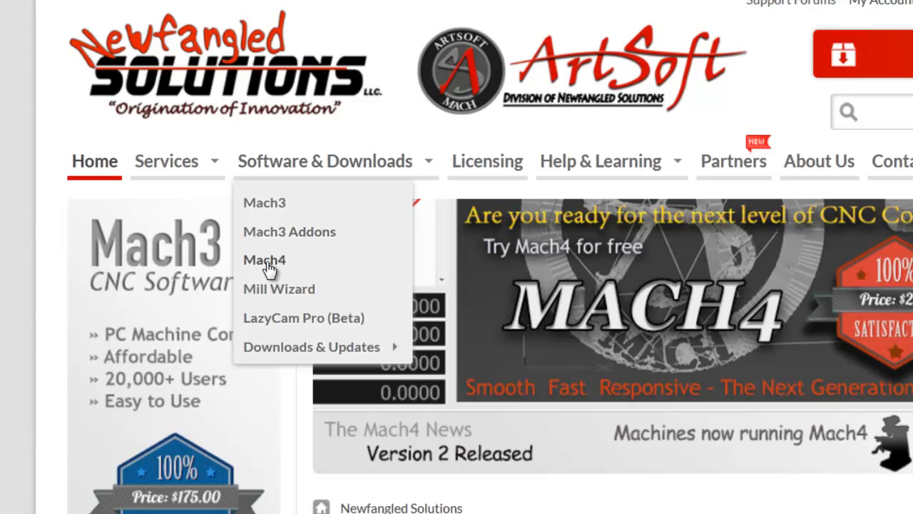
# - Open the Mach4 product page and scroll down to its Download Page button
pyautogui.click(264, 259)
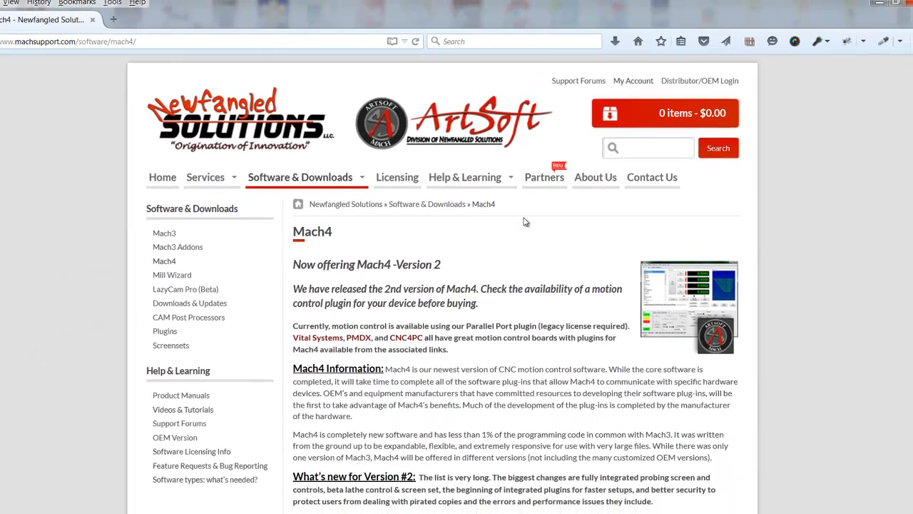
pyautogui.scroll(-3)
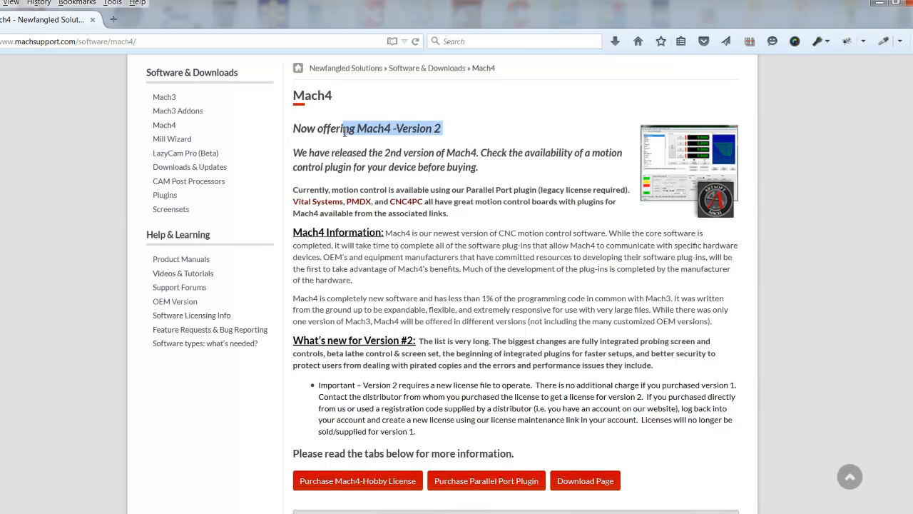
pyautogui.scroll(-3)
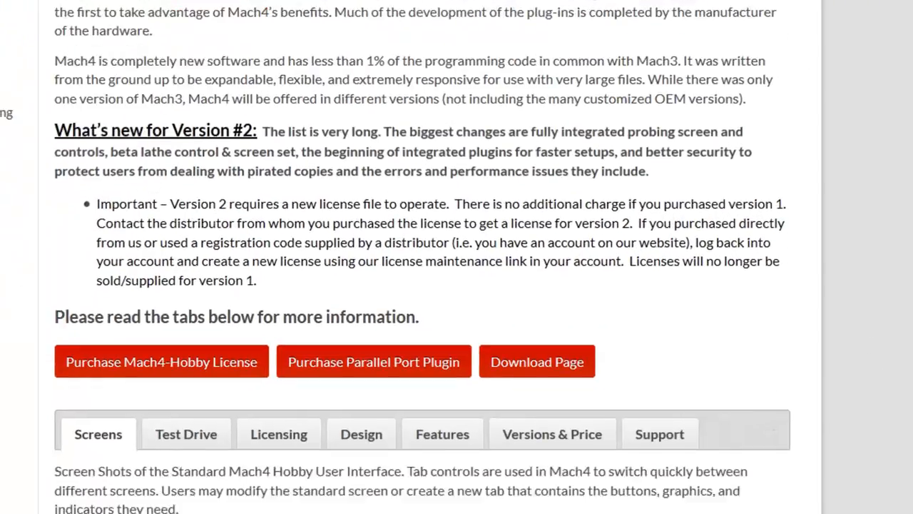
pyautogui.scroll(-3)
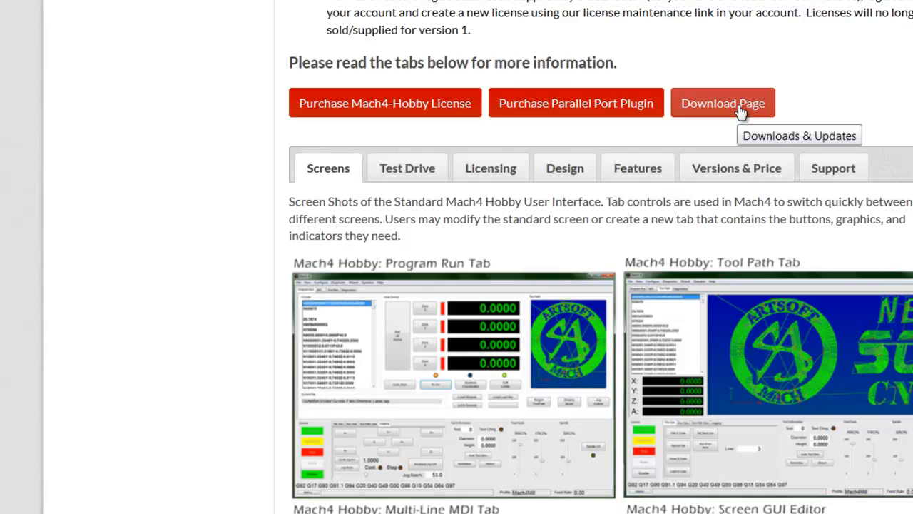
# - Go to the Mach4 downloads page and scroll to the Mach4 Hobby 2.2651 download
pyautogui.click(722, 103)
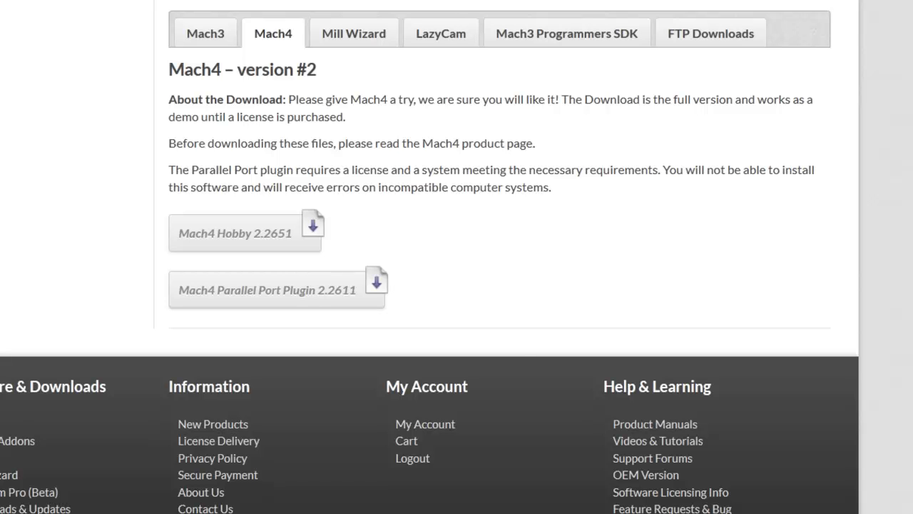
pyautogui.moveTo(417, 197)
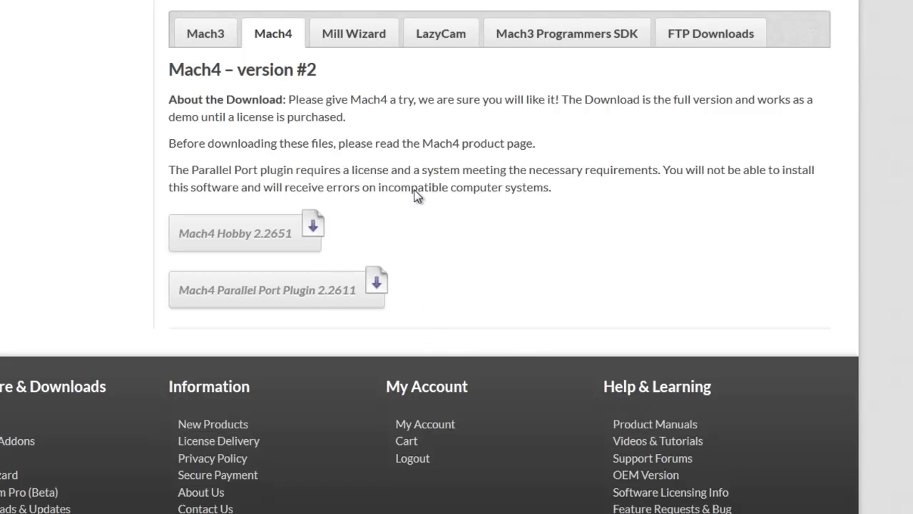
pyautogui.moveTo(311, 246)
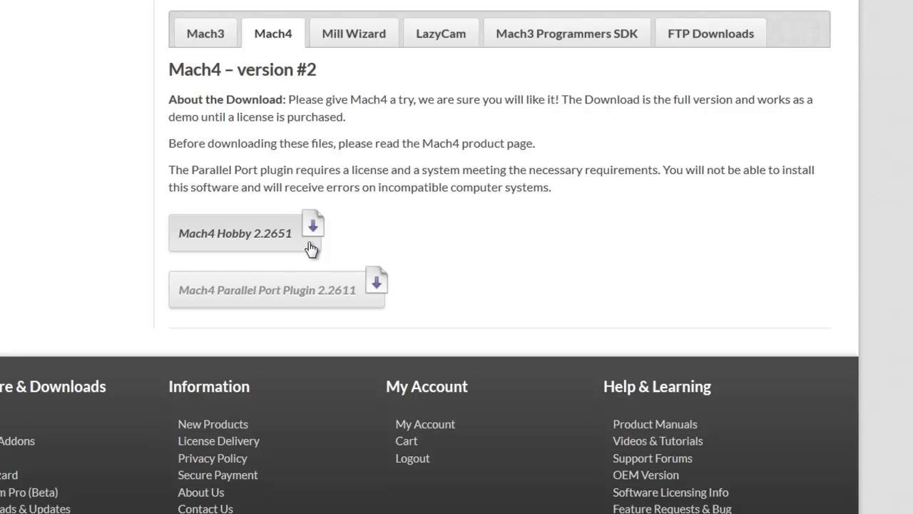
pyautogui.moveTo(256, 239)
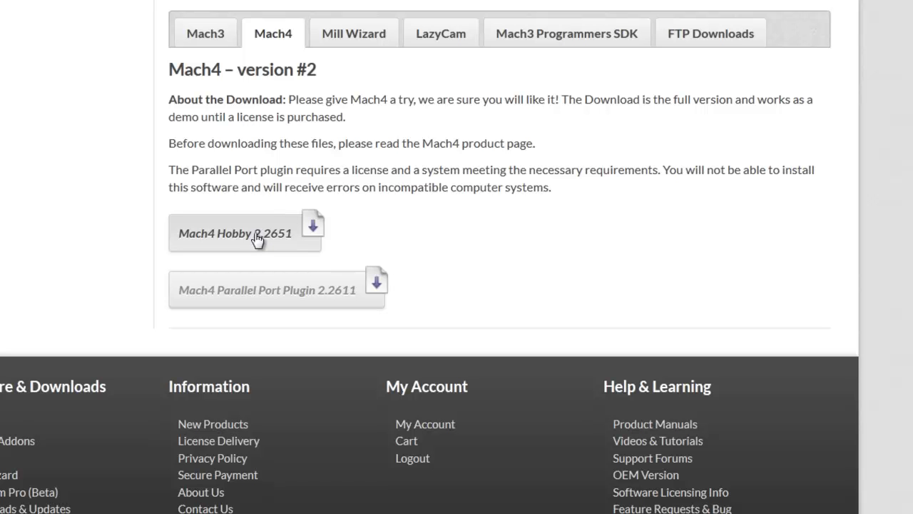
pyautogui.scroll(-3)
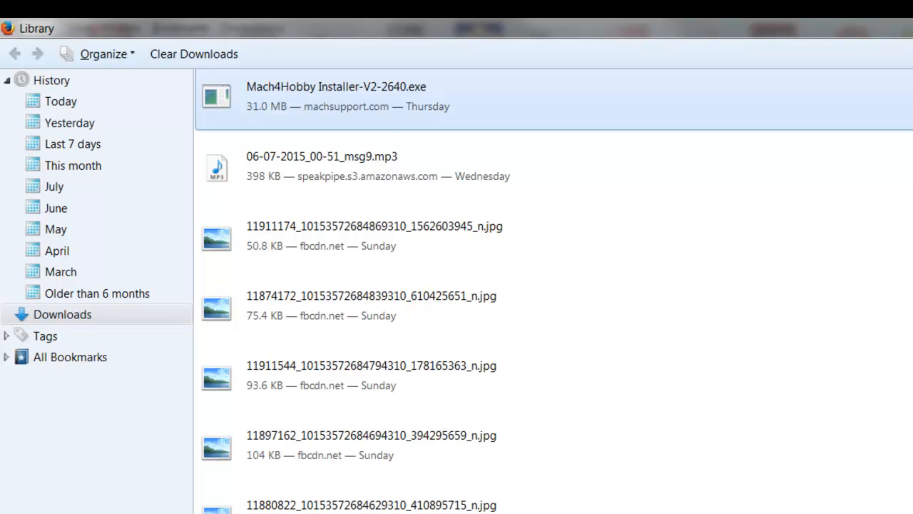
pyautogui.moveTo(376, 102)
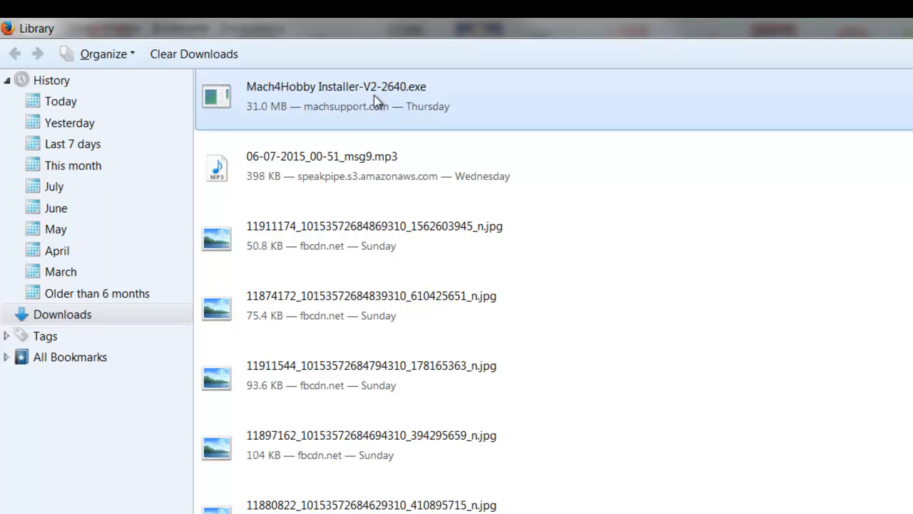
# - Launch Mach4Hobby Installer-V2-2640.exe from the Firefox downloads Library
pyautogui.doubleClick(335, 96)
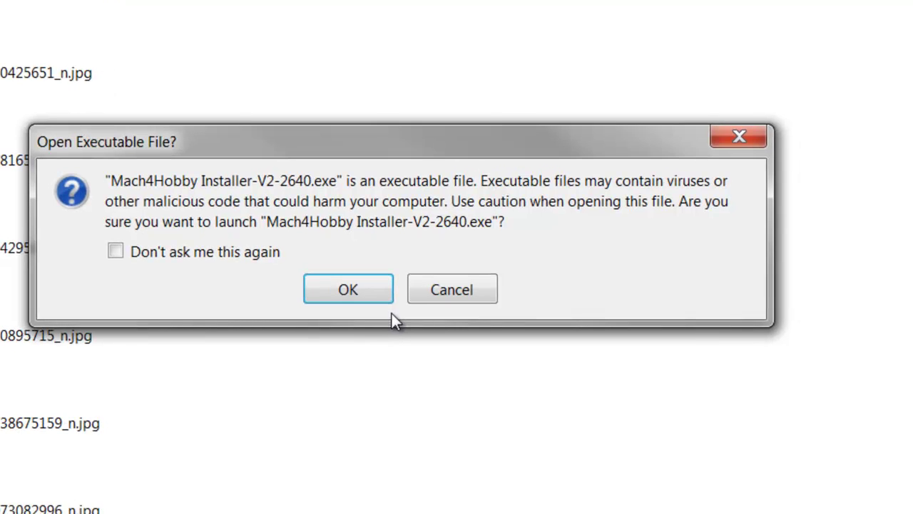
pyautogui.moveTo(391, 336)
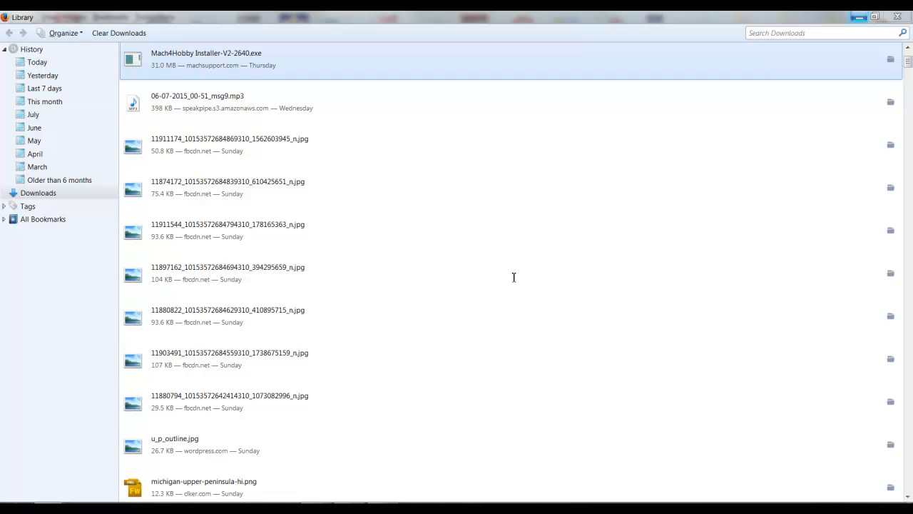
pyautogui.moveTo(837, 125)
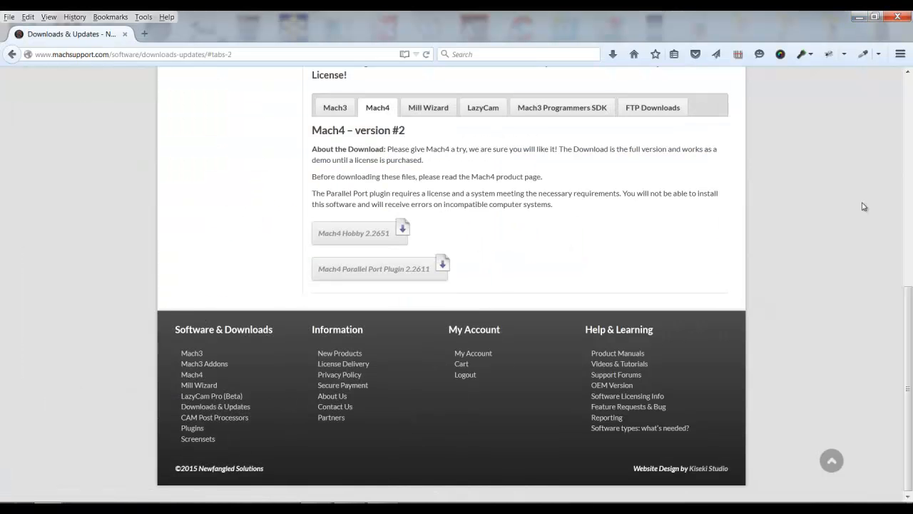
# - Tick I Agree on the License and Liability Click-Wrap Contract
pyautogui.click(402, 227)
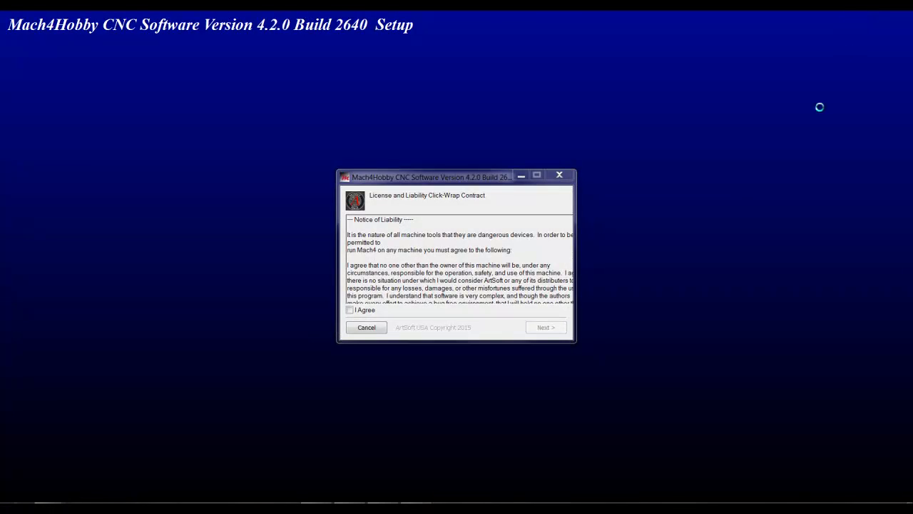
pyautogui.moveTo(758, 372)
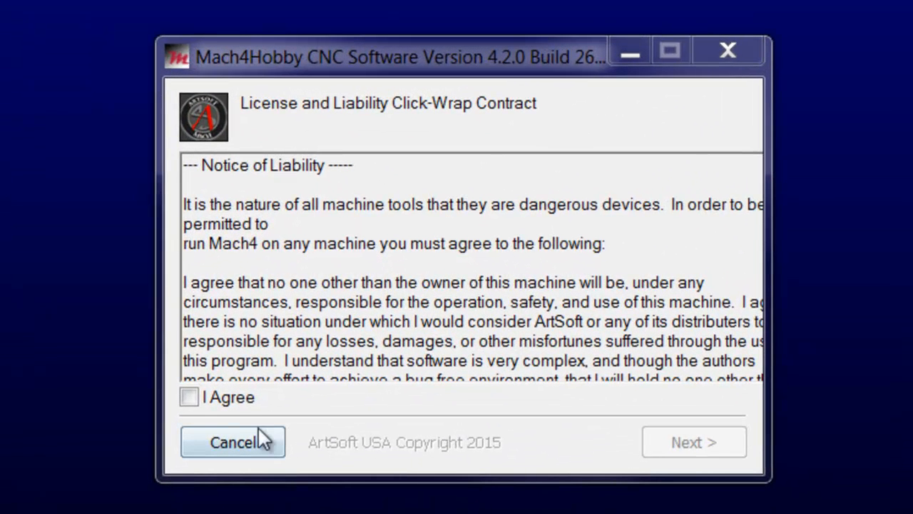
pyautogui.click(189, 397)
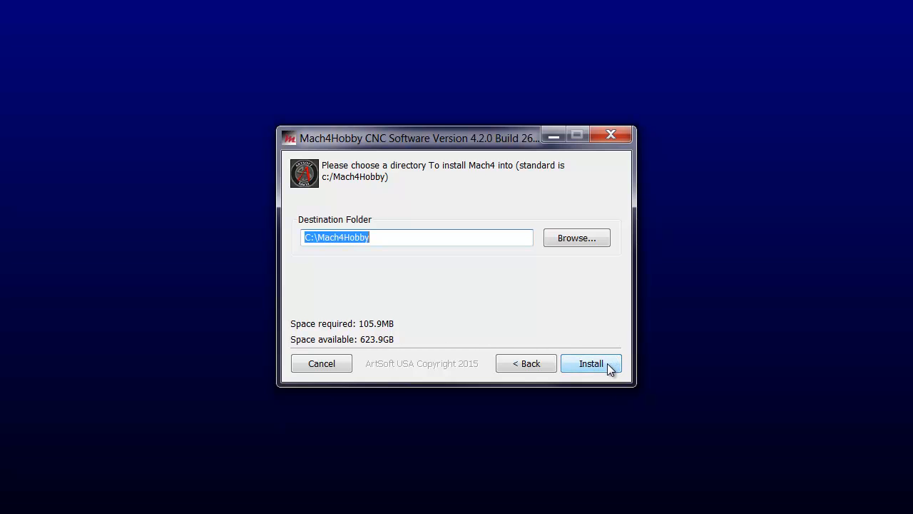
# - Install Mach4 Hobby to C:\Mach4Hobby and close the finished wizard
pyautogui.click(590, 364)
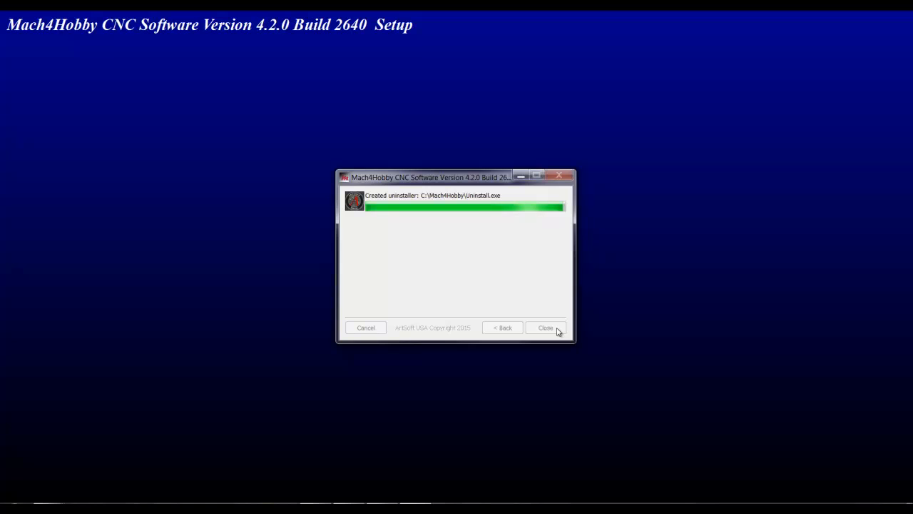
pyautogui.click(545, 327)
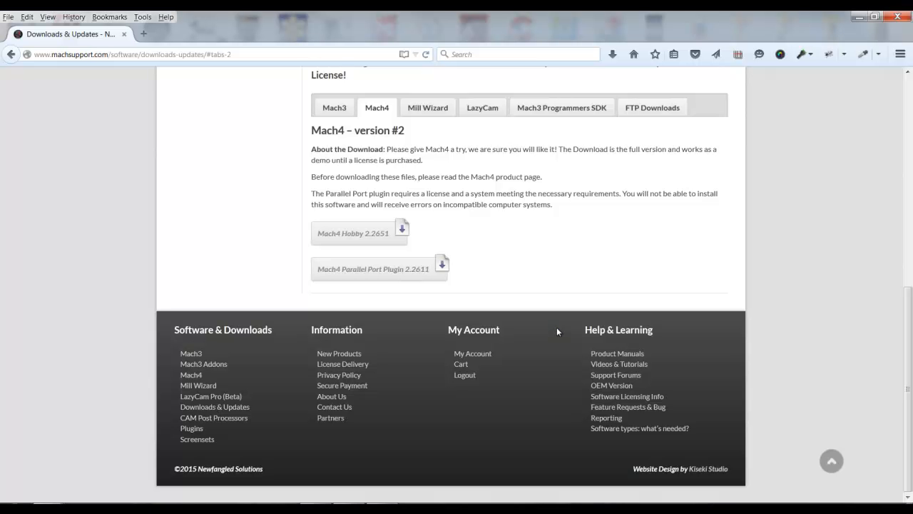